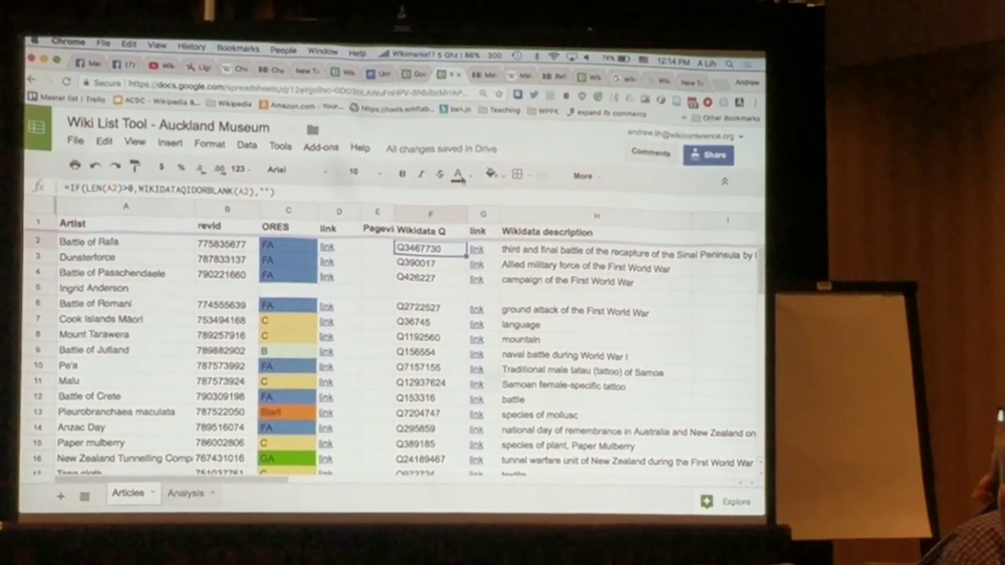
click(320, 148)
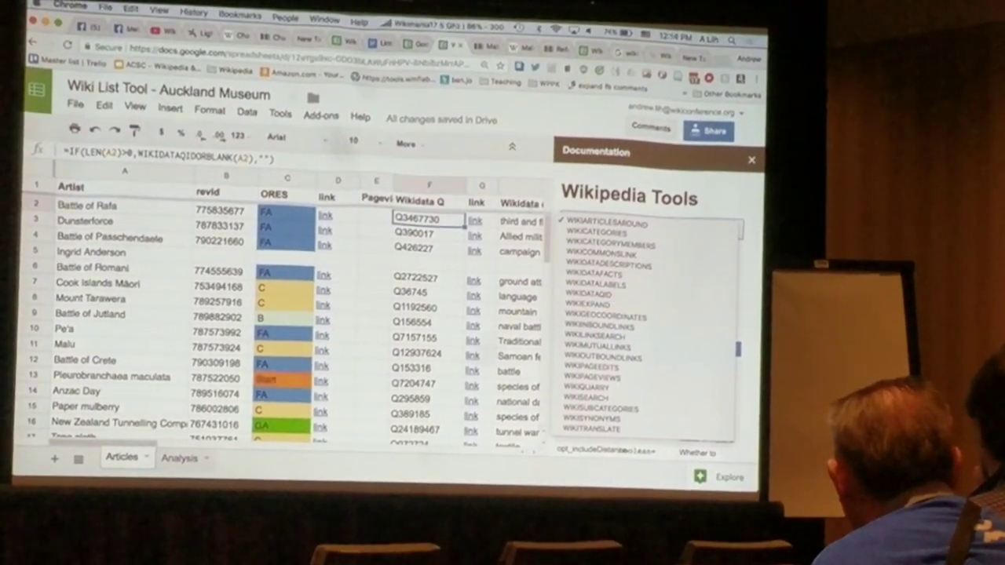
click(605, 223)
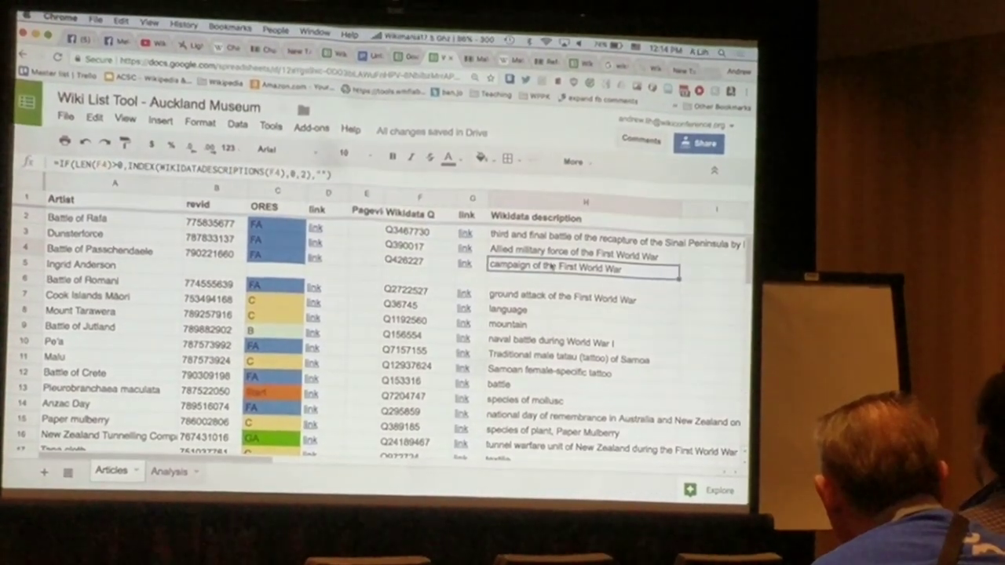
click(110, 266)
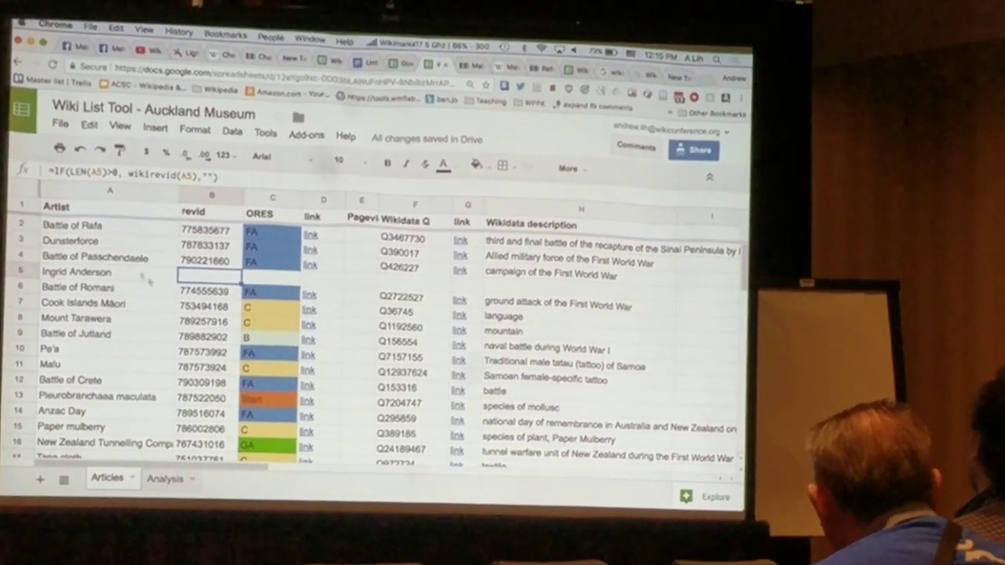
scroll(down, 3)
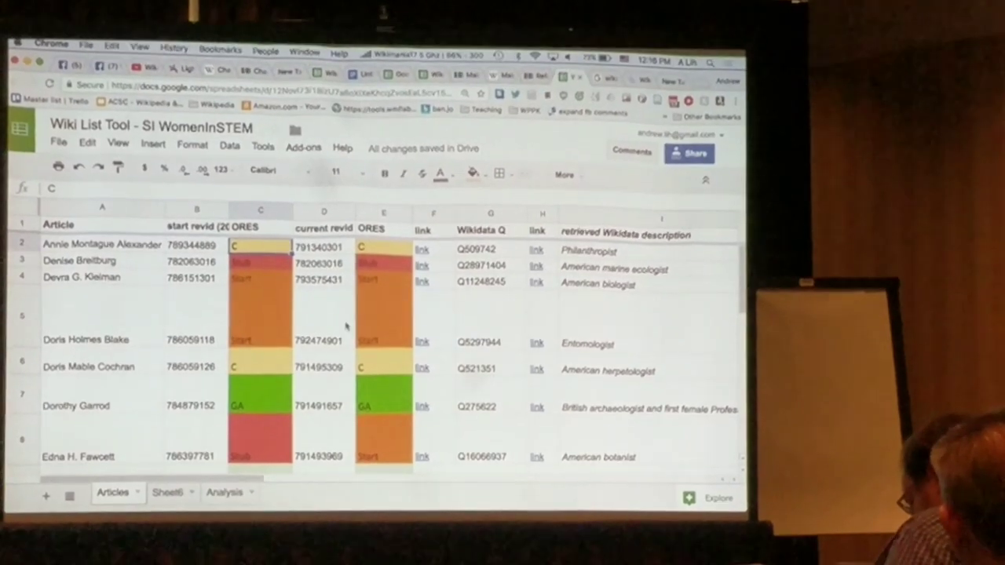
scroll(down, 3)
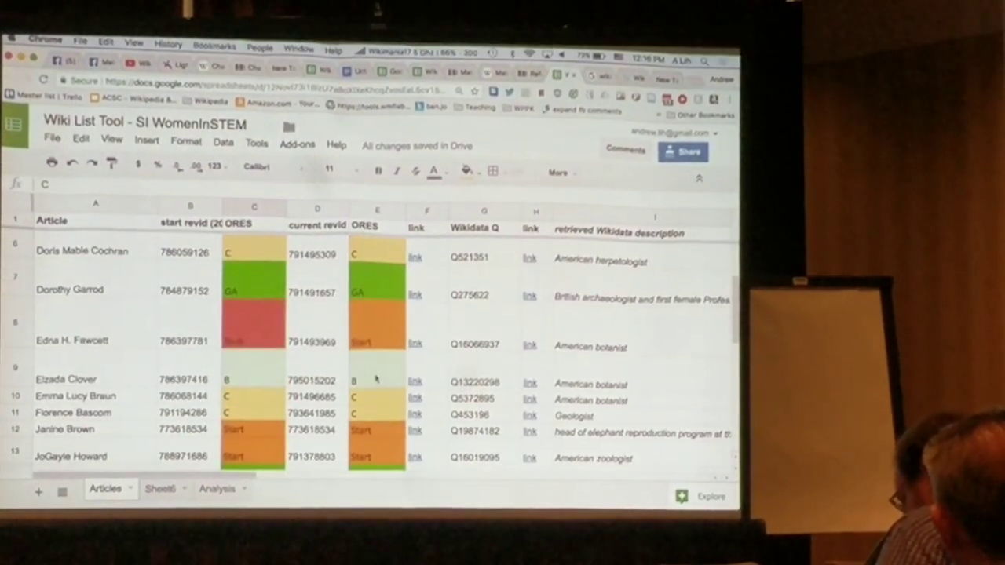